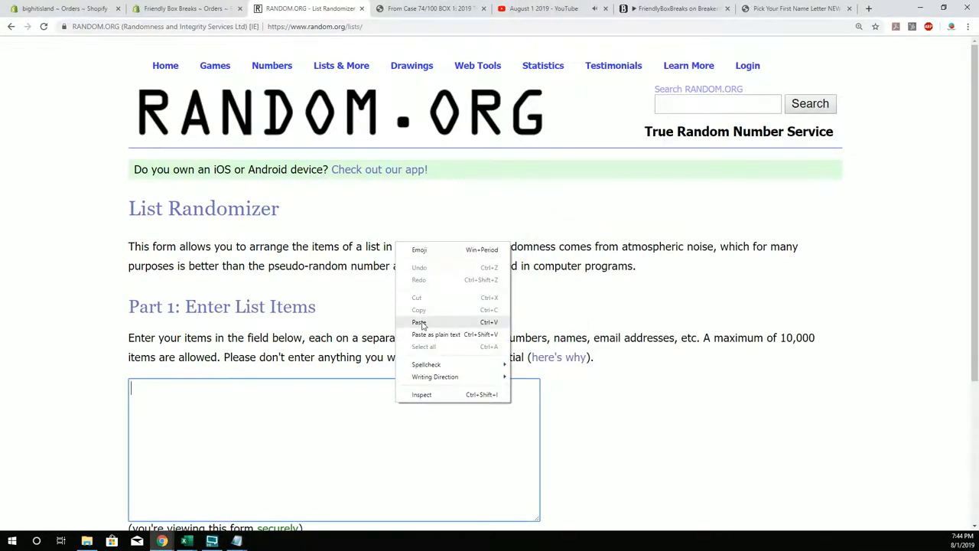
Paste the 19 letters, randomize seven times, and select the final order beginning C, S, A.
{"action": "left_click", "coordinate": [419, 321]}
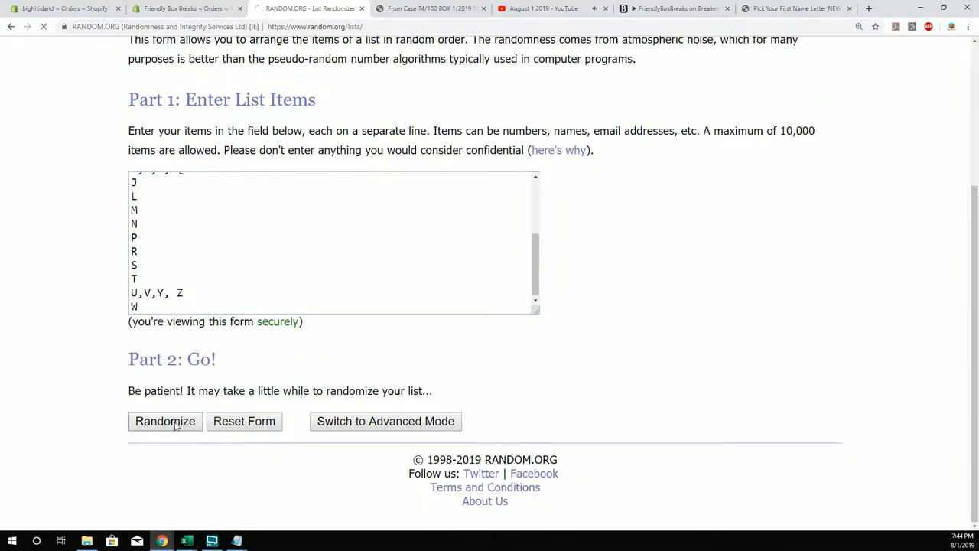
{"action": "left_click", "coordinate": [165, 422]}
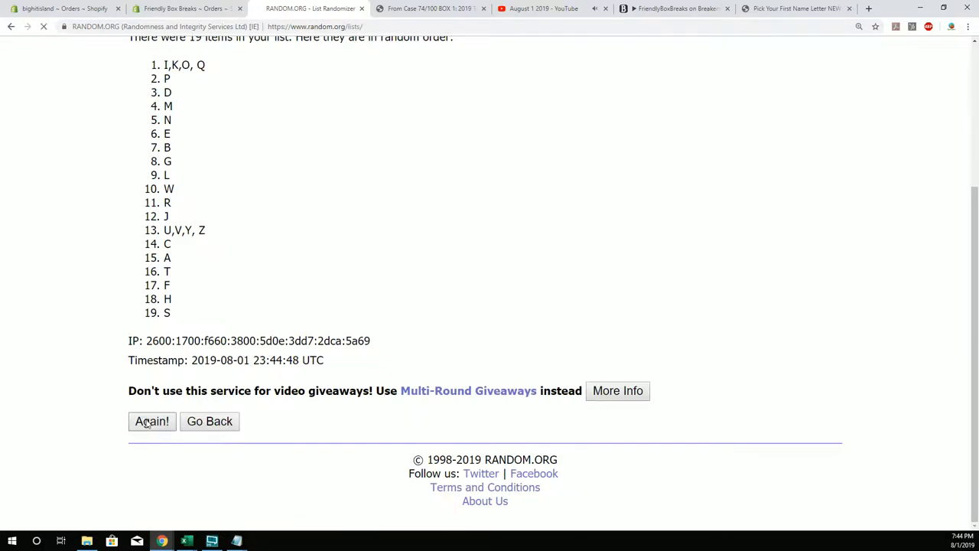
{"action": "left_click", "coordinate": [151, 422]}
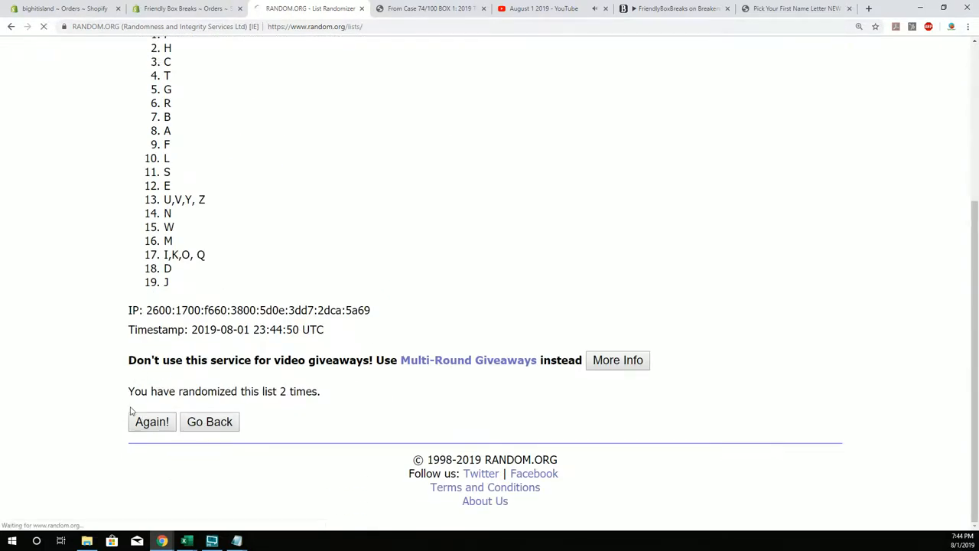
{"action": "left_click", "coordinate": [152, 422]}
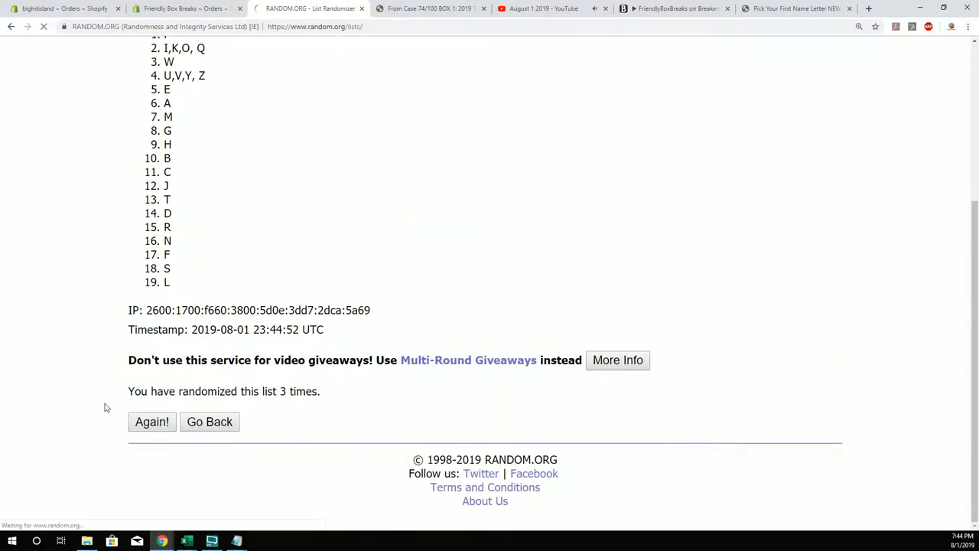
{"action": "left_click", "coordinate": [152, 422]}
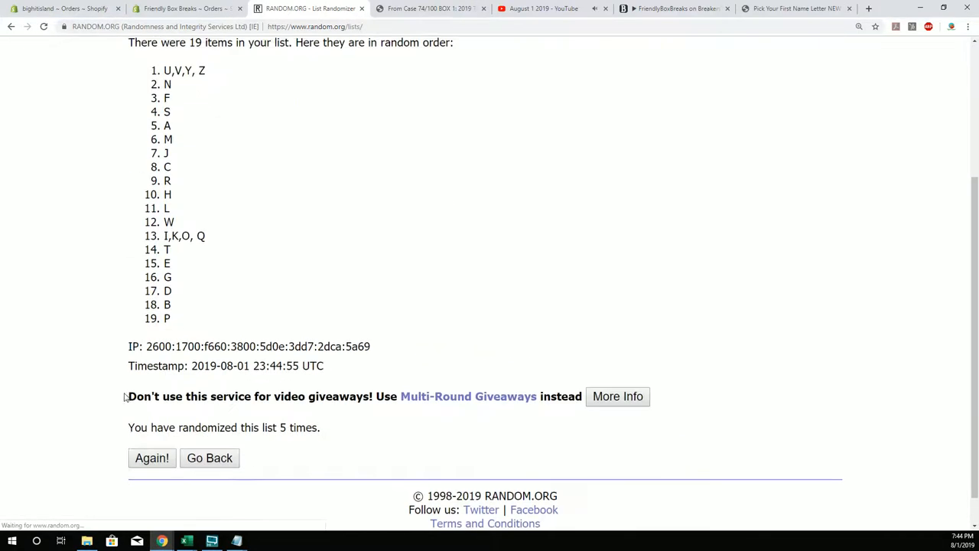
{"action": "left_click", "coordinate": [152, 457]}
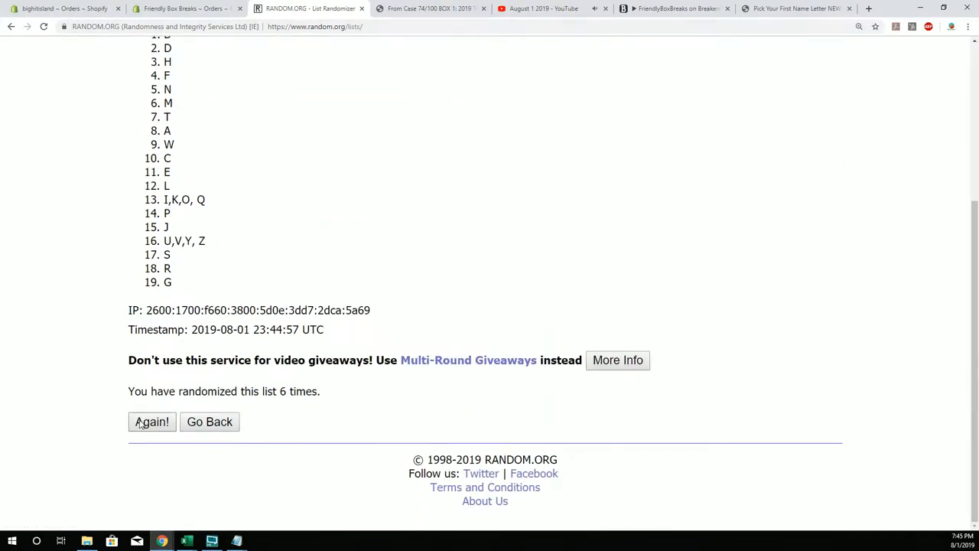
{"action": "left_click", "coordinate": [151, 422]}
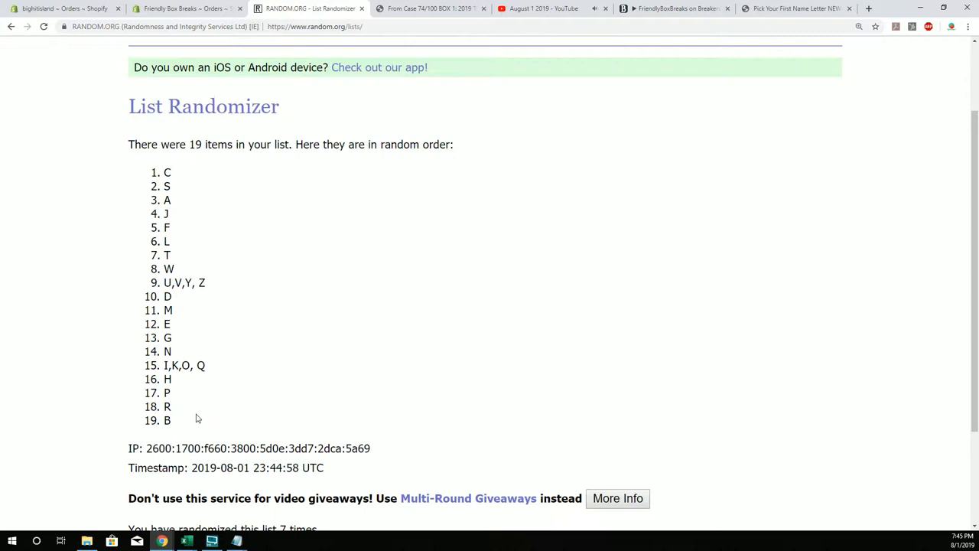
{"action": "left_click_drag", "start_coordinate": [167, 171], "coordinate": [171, 419]}
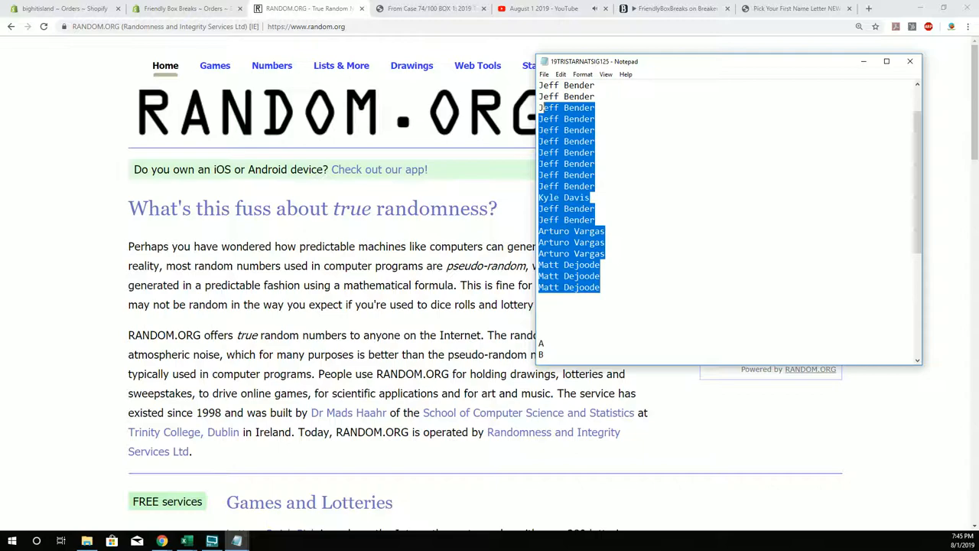
Copy the owner names from Notepad and go to the List Randomizer in Random.org's free services.
{"action": "right_click", "coordinate": [559, 163]}
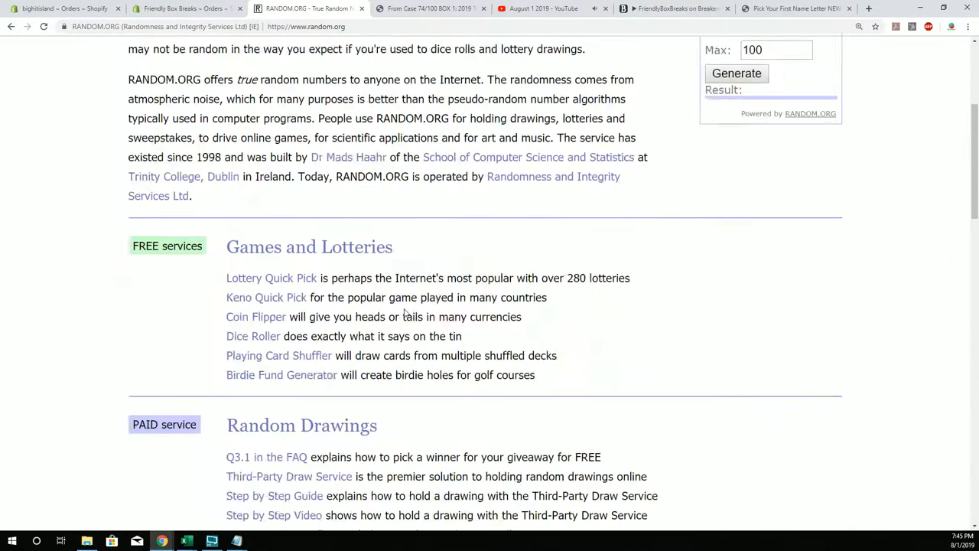
{"action": "scroll", "scroll_direction": "down", "scroll_amount": 3}
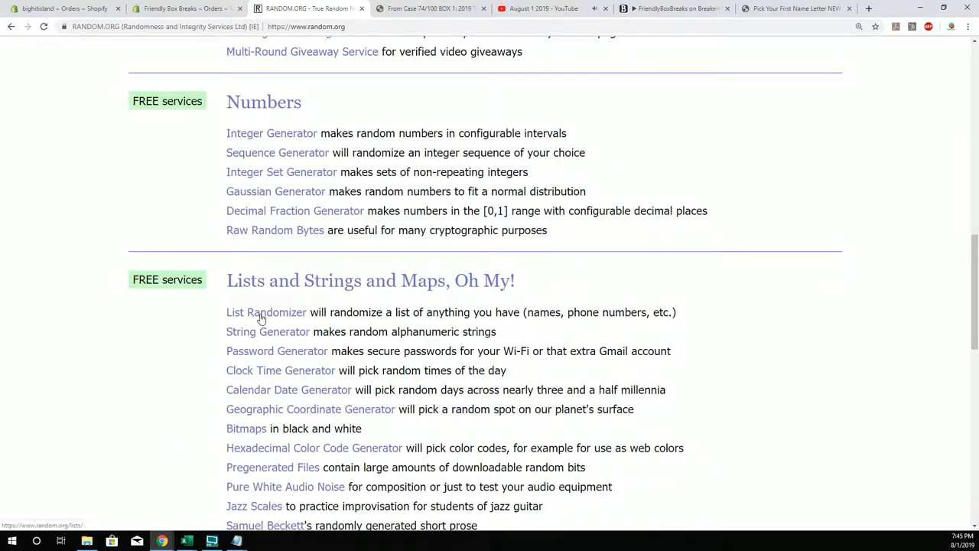
{"action": "left_click", "coordinate": [267, 312]}
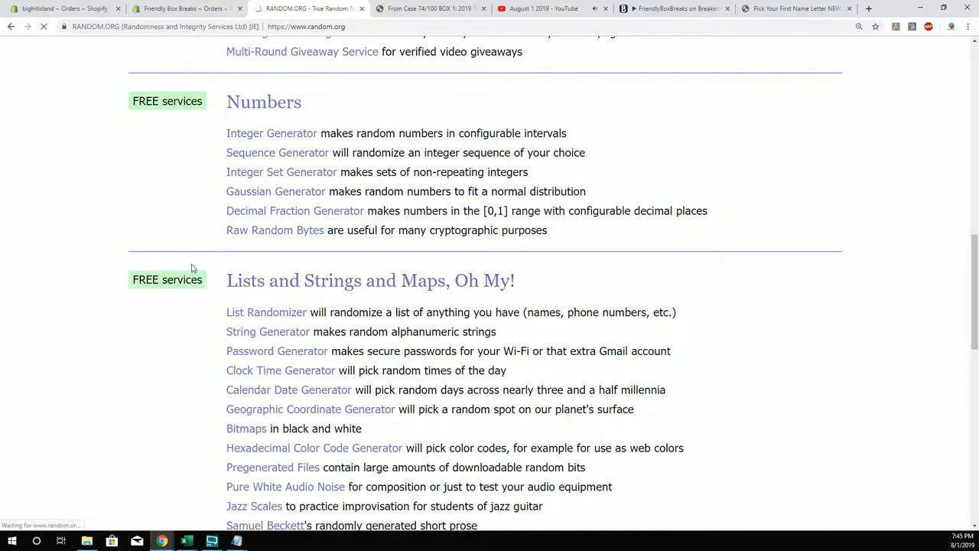
{"action": "left_click", "coordinate": [266, 312]}
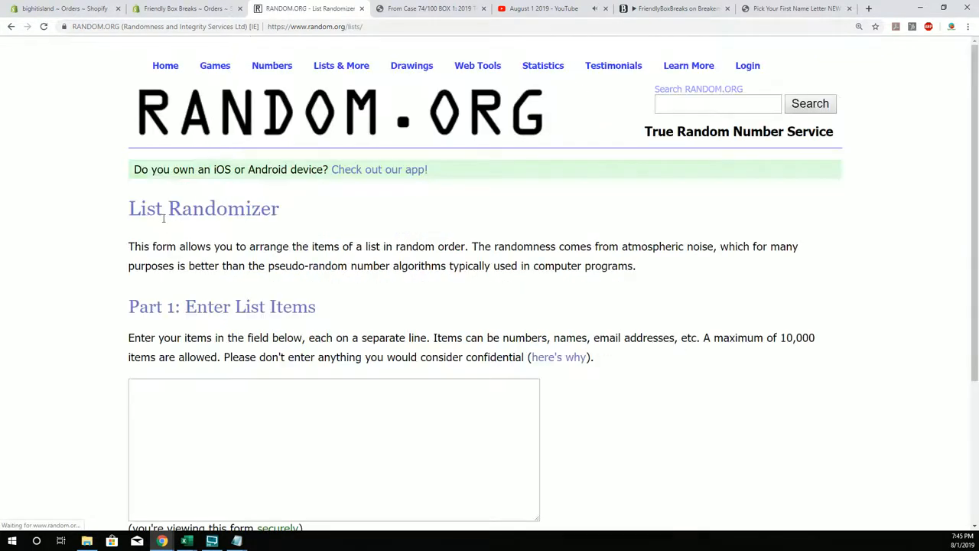
{"action": "right_click", "coordinate": [245, 237]}
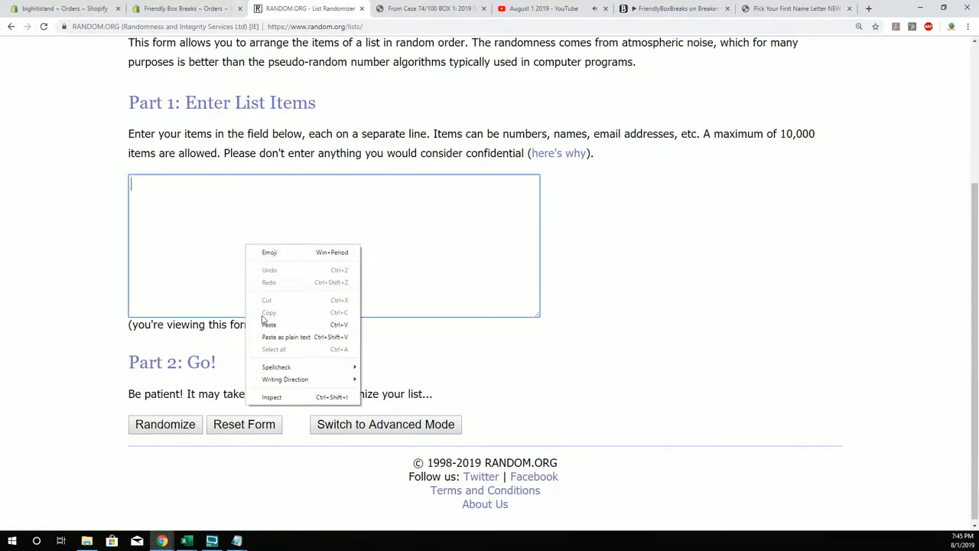
{"action": "left_click", "coordinate": [165, 426]}
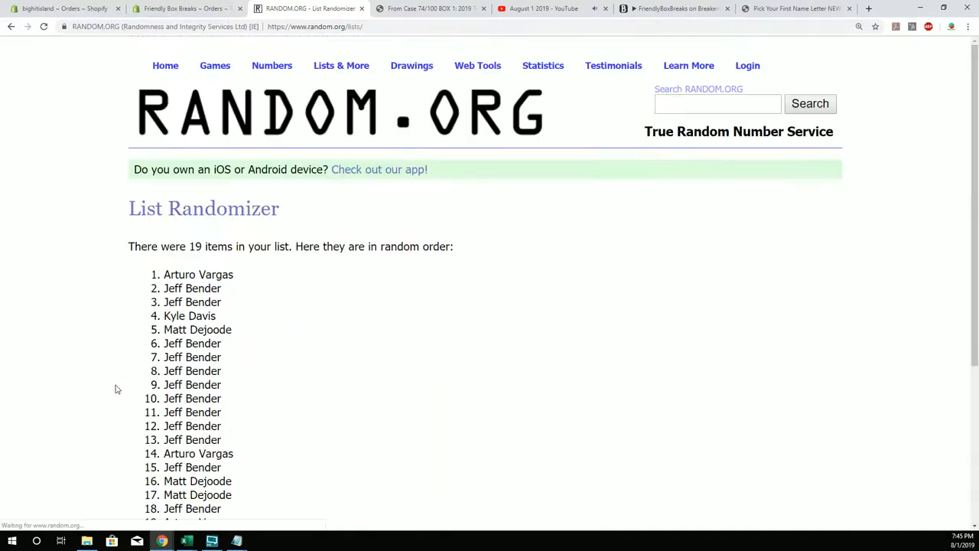
{"action": "scroll", "scroll_direction": "down", "scroll_amount": 3}
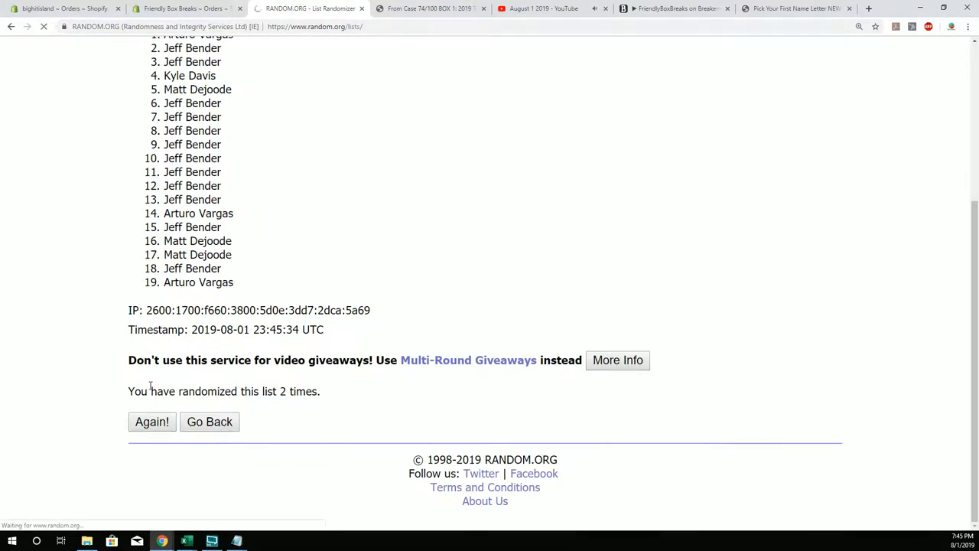
{"action": "left_click", "coordinate": [151, 422]}
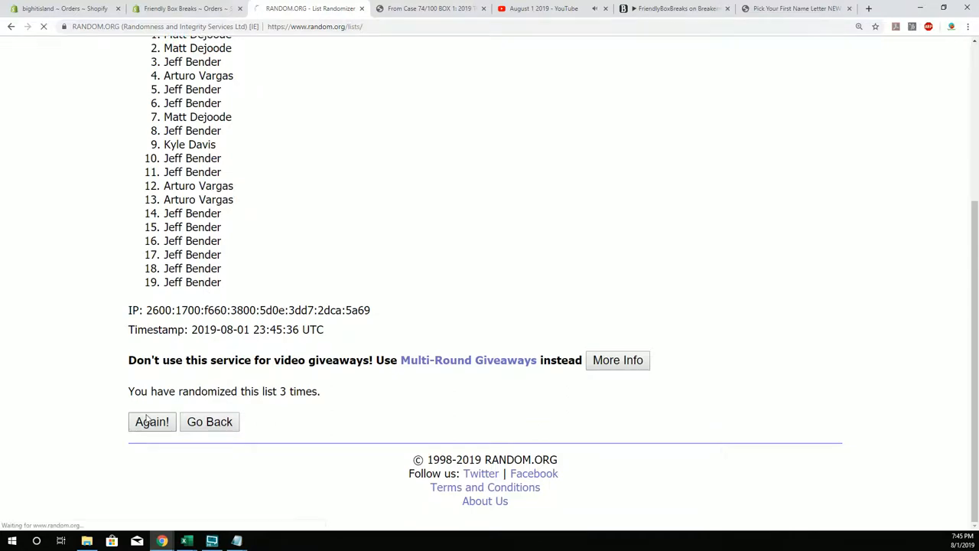
{"action": "left_click", "coordinate": [152, 423]}
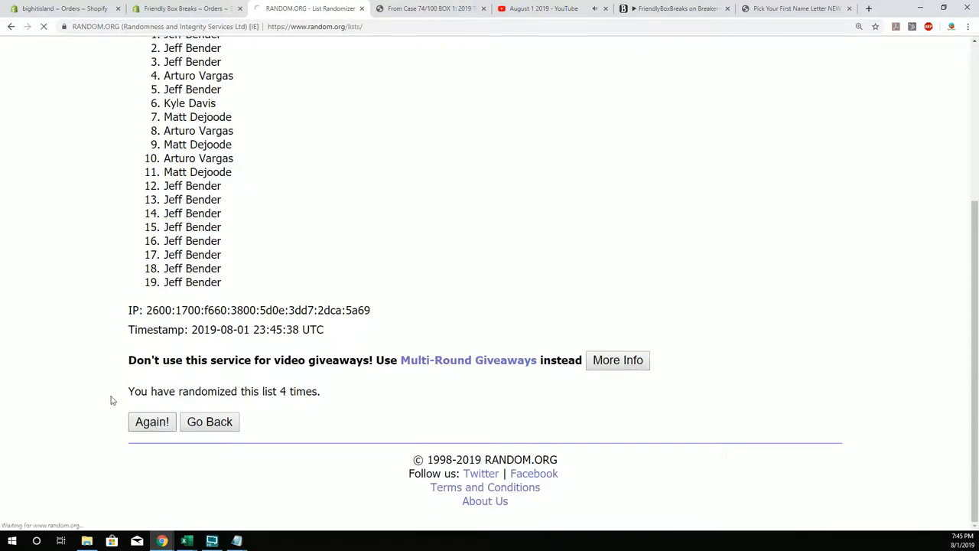
{"action": "left_click", "coordinate": [151, 422]}
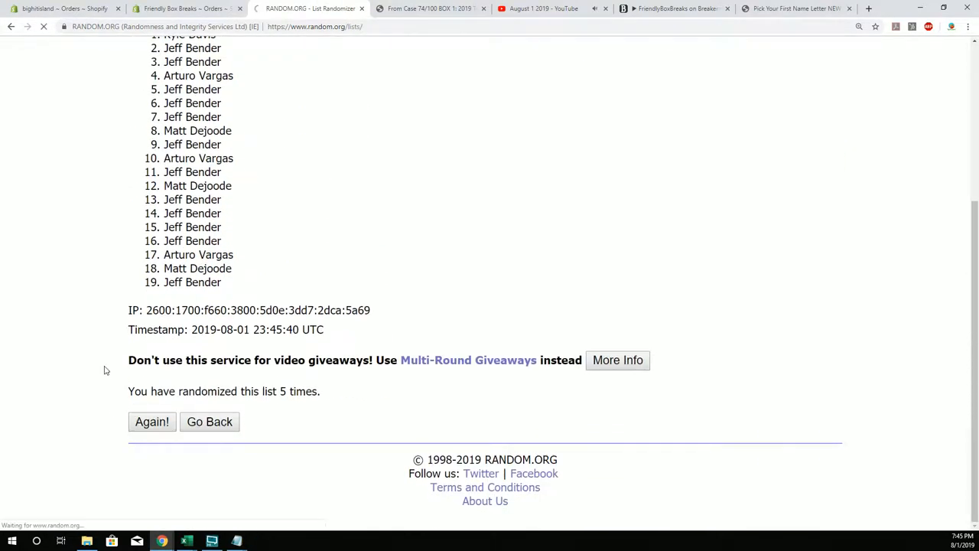
{"action": "left_click", "coordinate": [151, 423]}
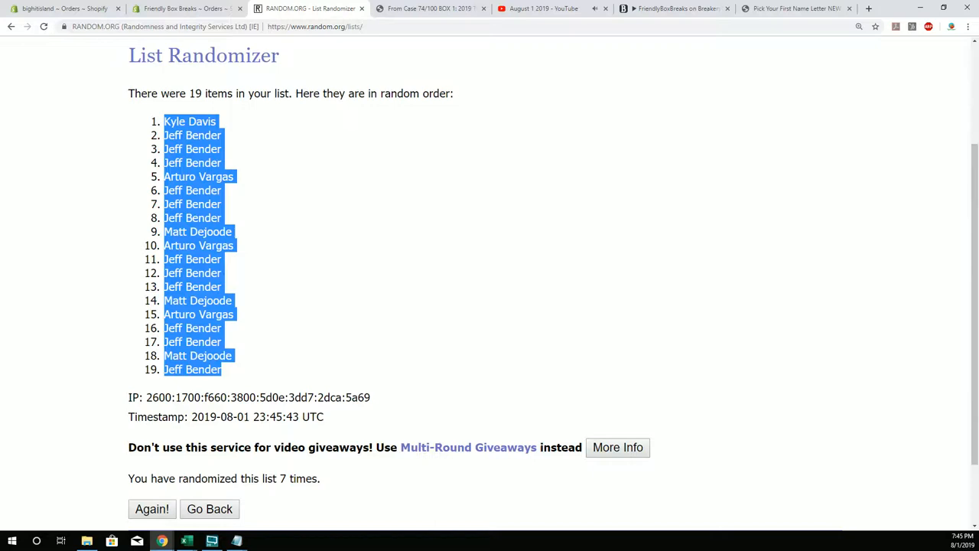
Paste the shuffled owner names into cell A2 so they line up with the letters in column B.
{"action": "left_click", "coordinate": [190, 539]}
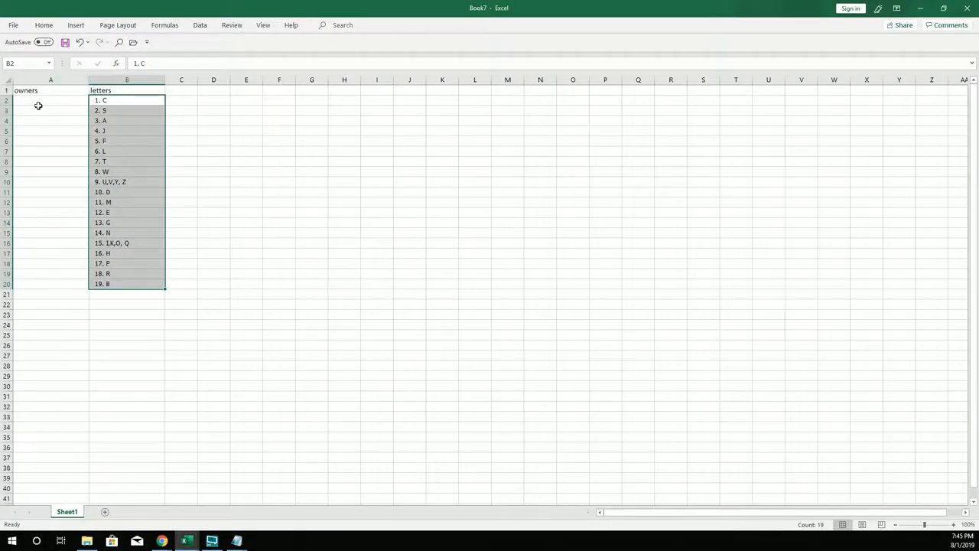
{"action": "right_click", "coordinate": [36, 104]}
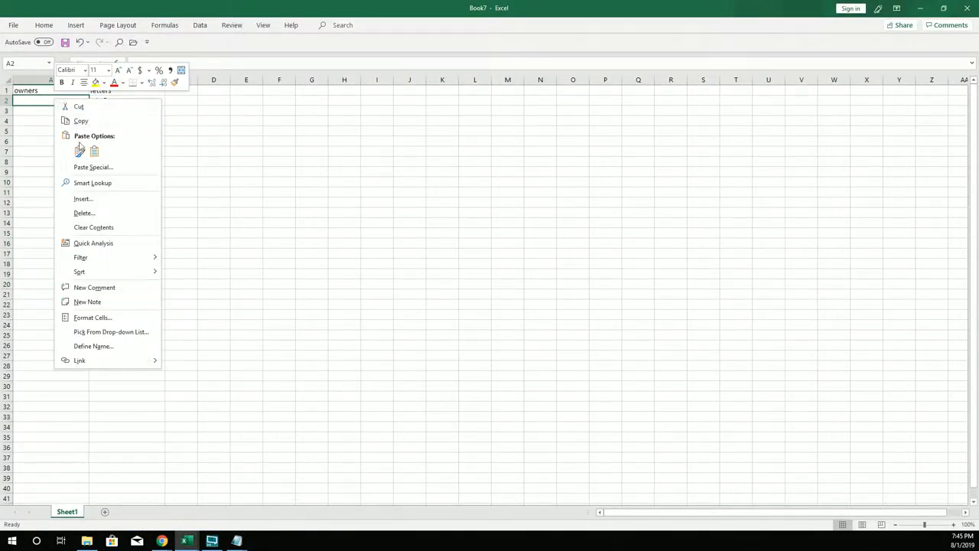
{"action": "left_click", "coordinate": [80, 150]}
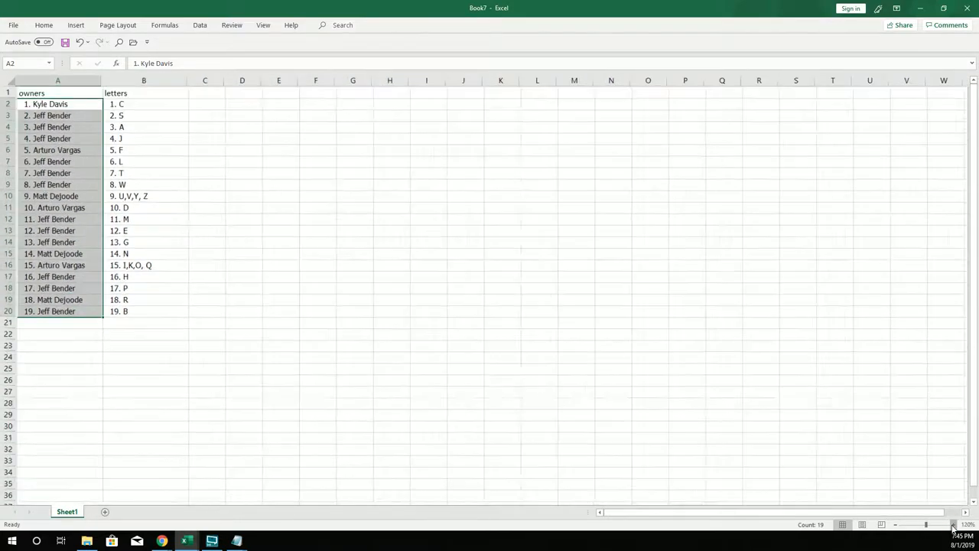
{"action": "left_click", "coordinate": [955, 526]}
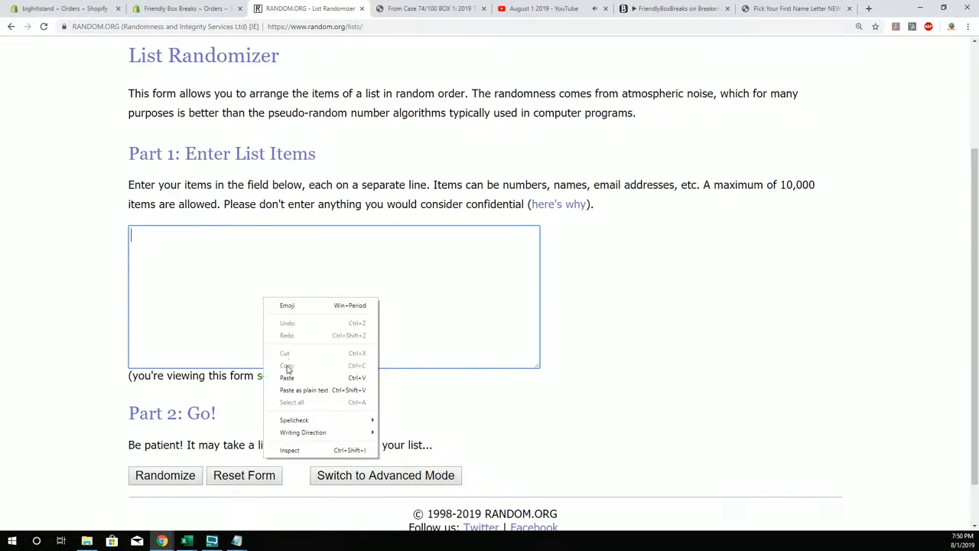
{"action": "left_click", "coordinate": [287, 376]}
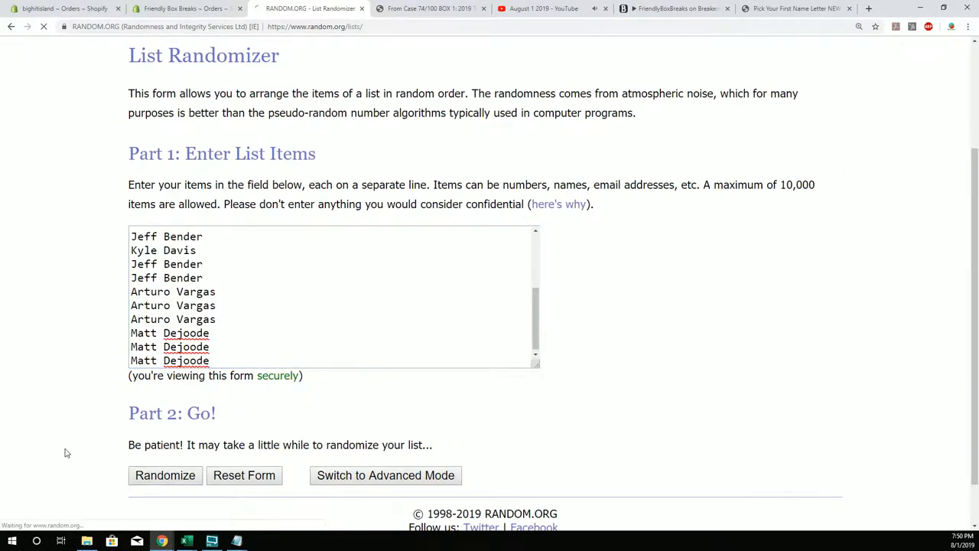
{"action": "left_click", "coordinate": [165, 474]}
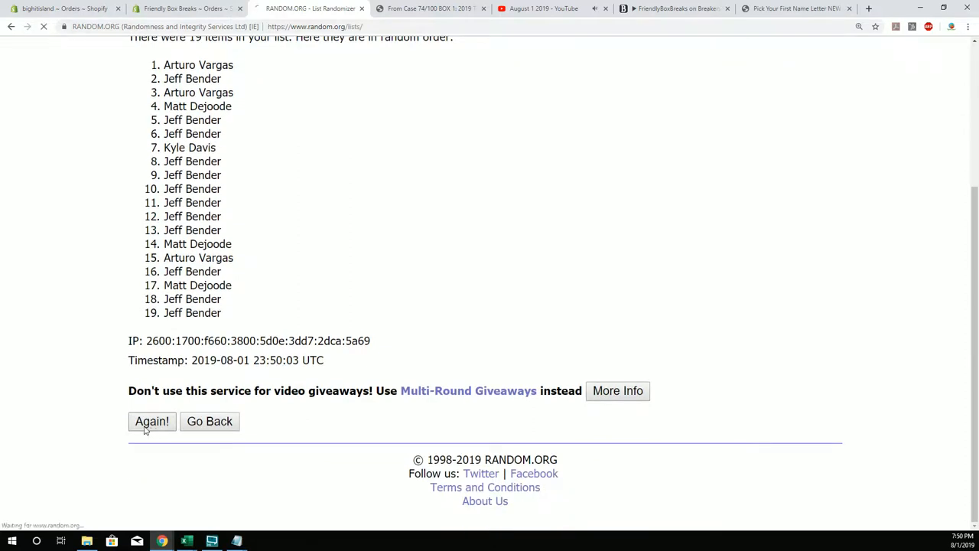
{"action": "left_click", "coordinate": [151, 423]}
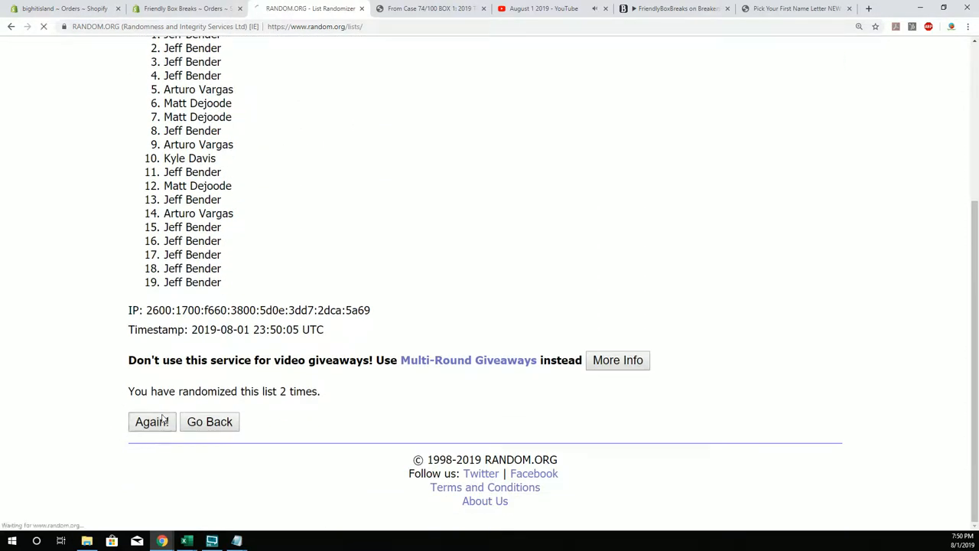
{"action": "left_click", "coordinate": [152, 422]}
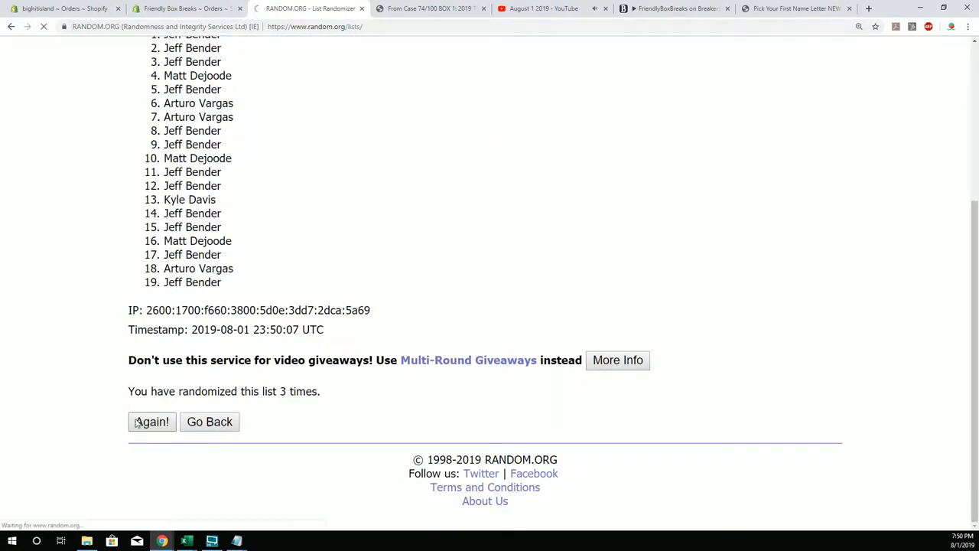
{"action": "left_click", "coordinate": [152, 422]}
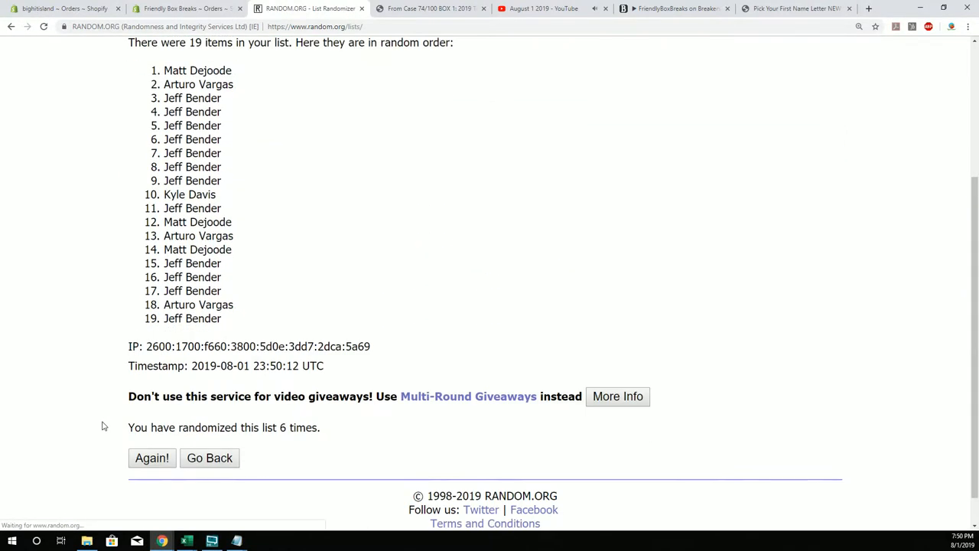
{"action": "left_click", "coordinate": [152, 457]}
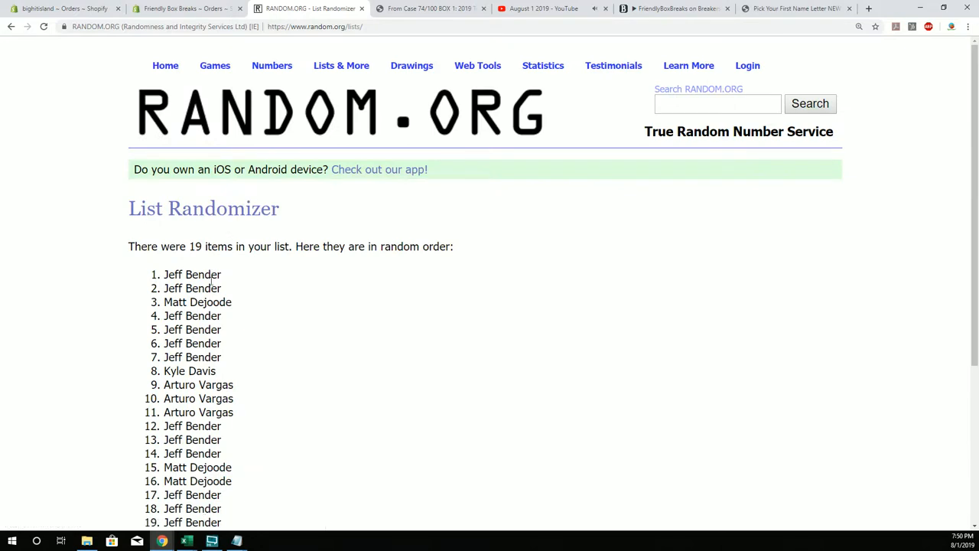
{"action": "double_click", "coordinate": [192, 274]}
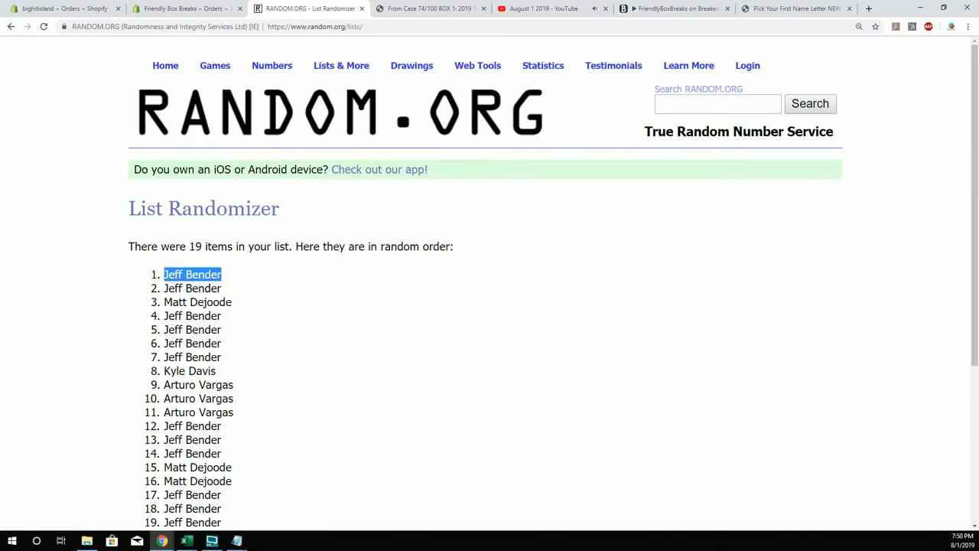